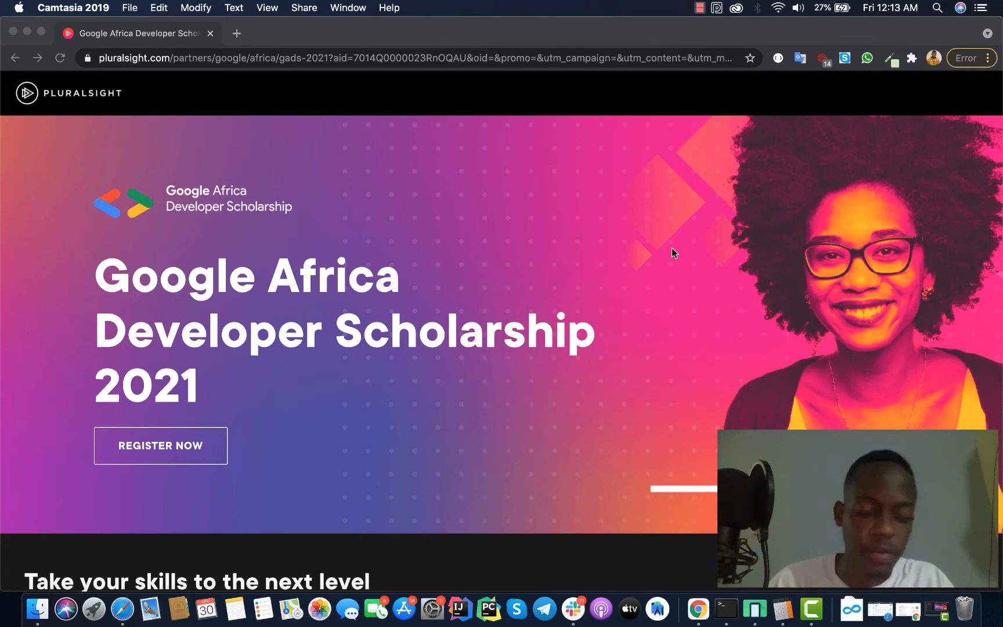
scroll("down", 3)
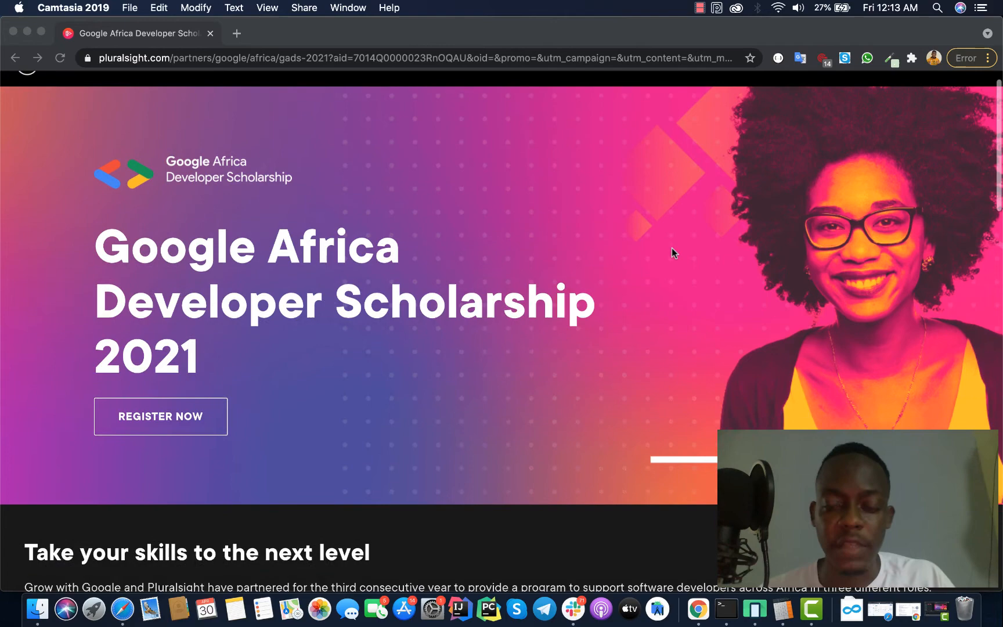
scroll("down", 3)
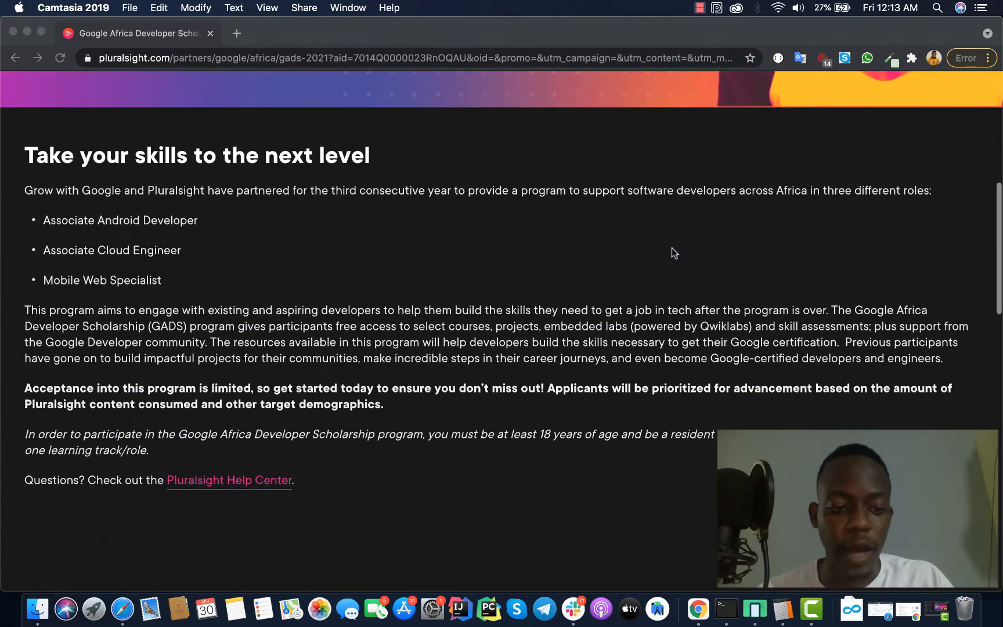
scroll("down", 3)
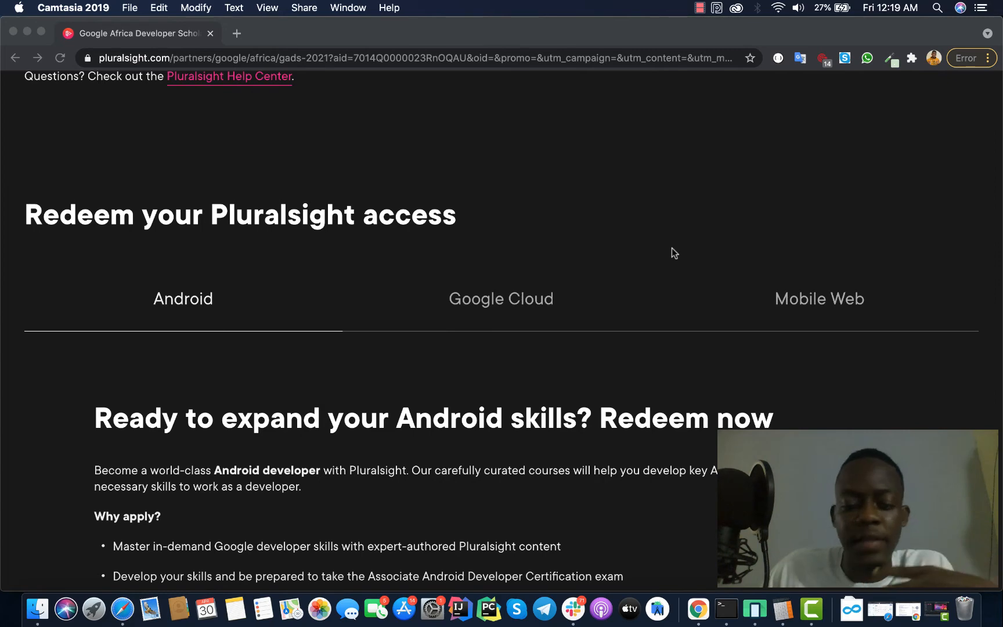
mouse_move(755, 156)
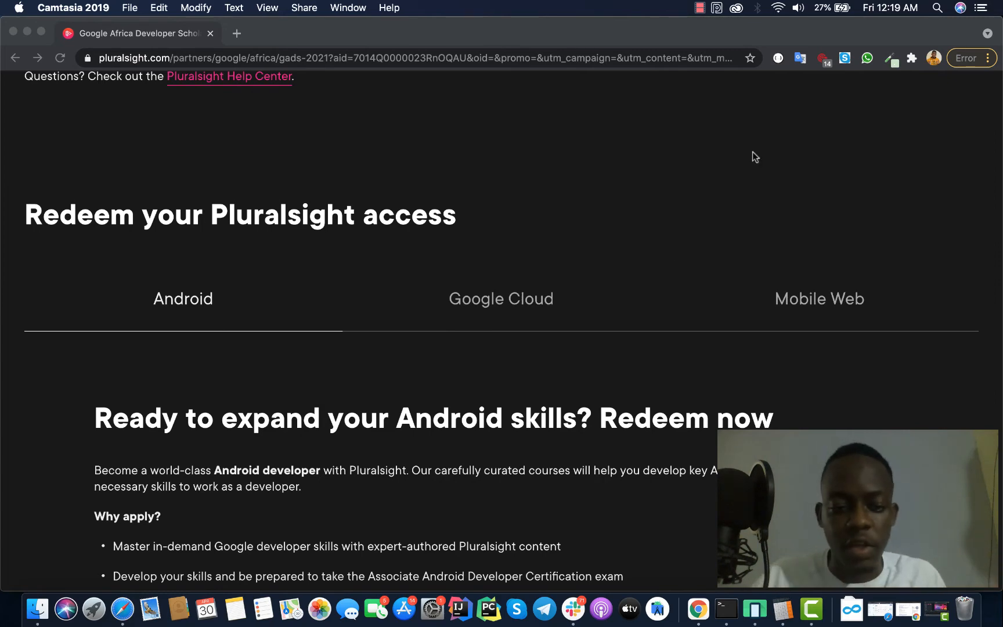
scroll("up", 3)
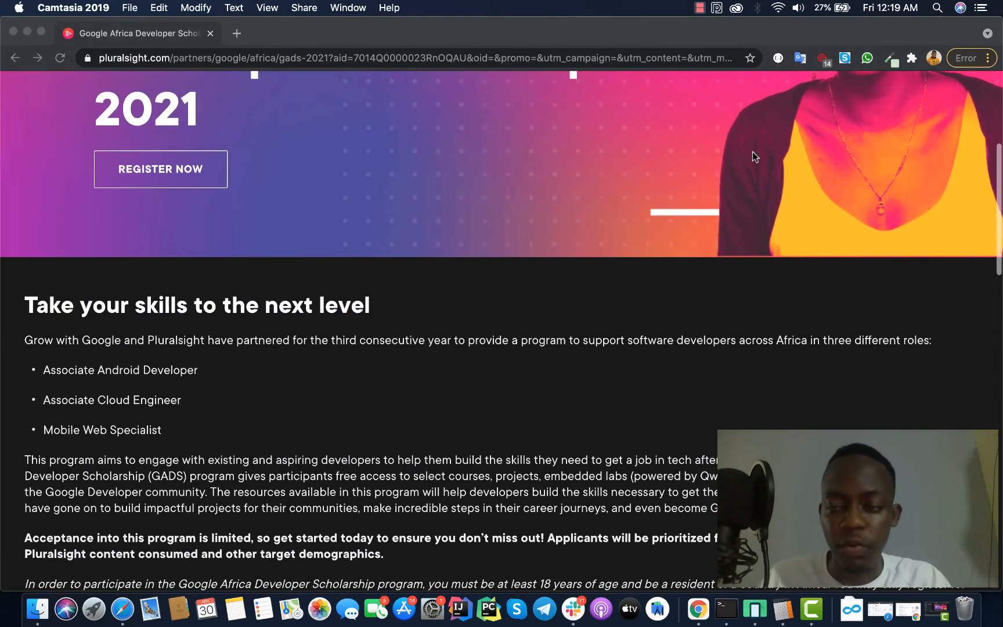
scroll("up", 3)
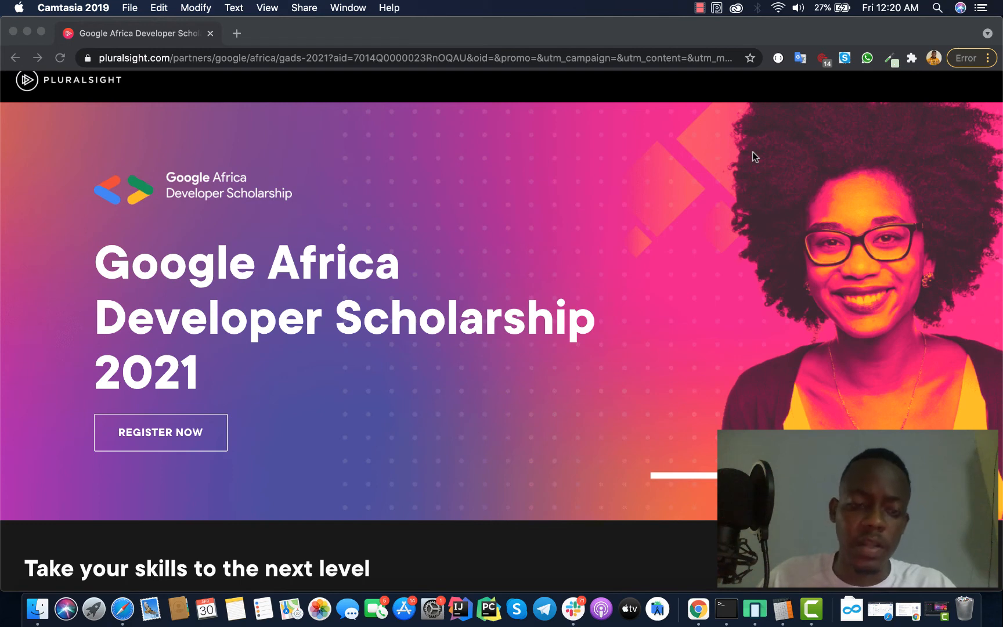
scroll("down", 3)
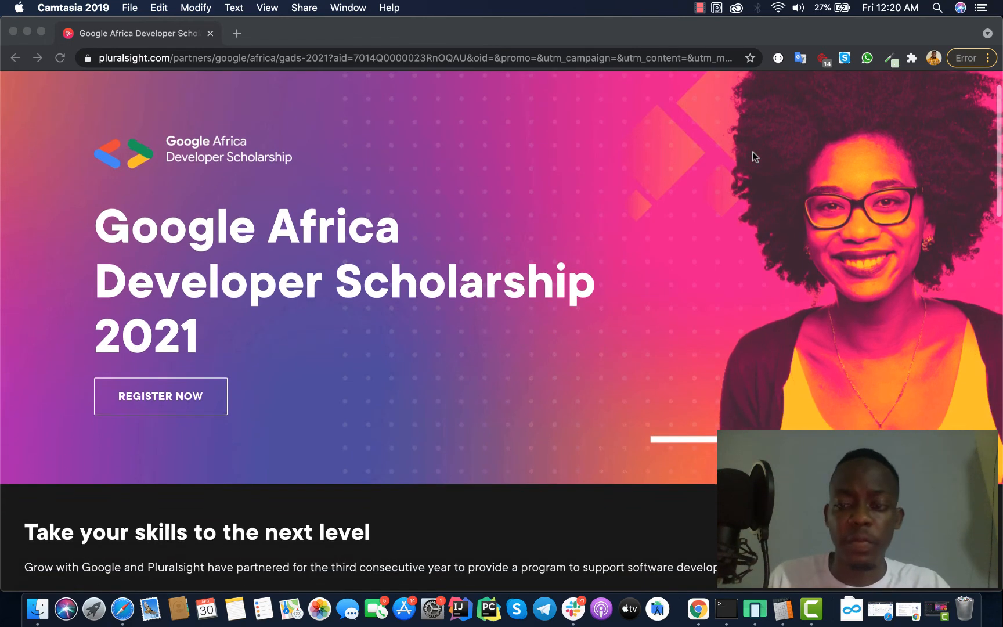
scroll("down", 3)
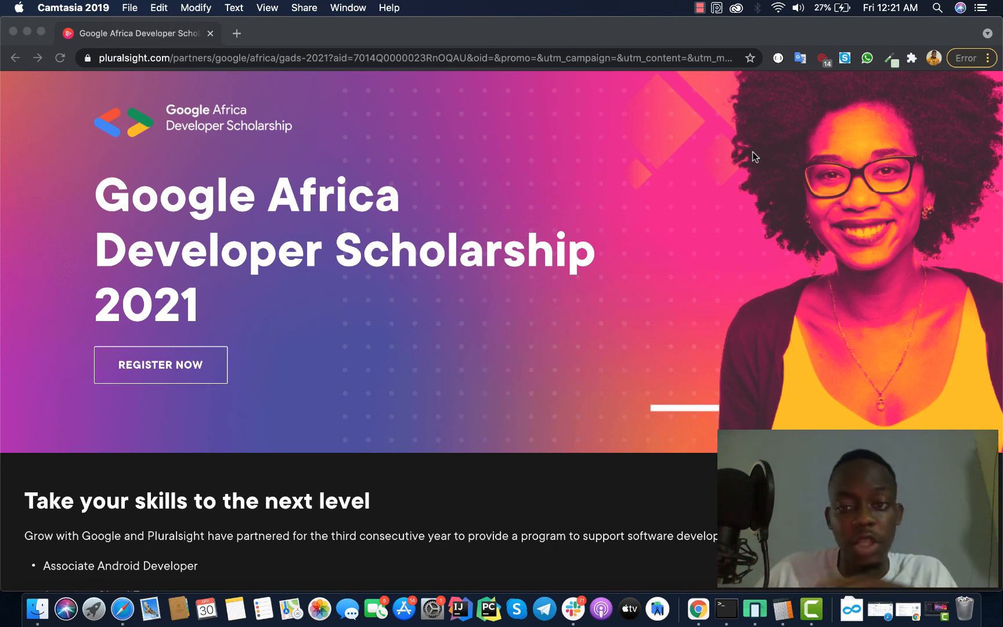
scroll("down", 3)
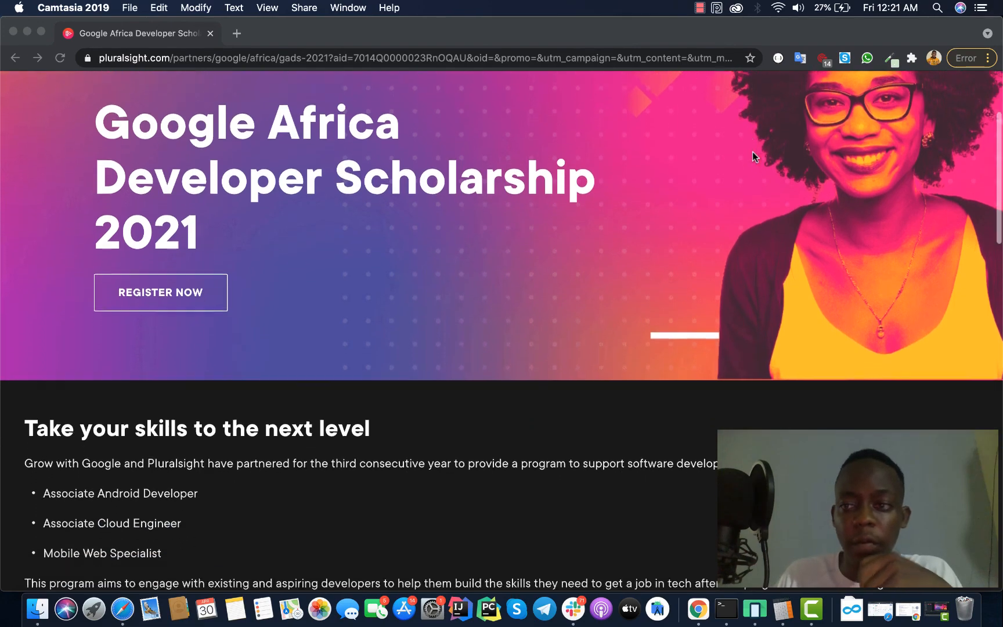
scroll("down", 3)
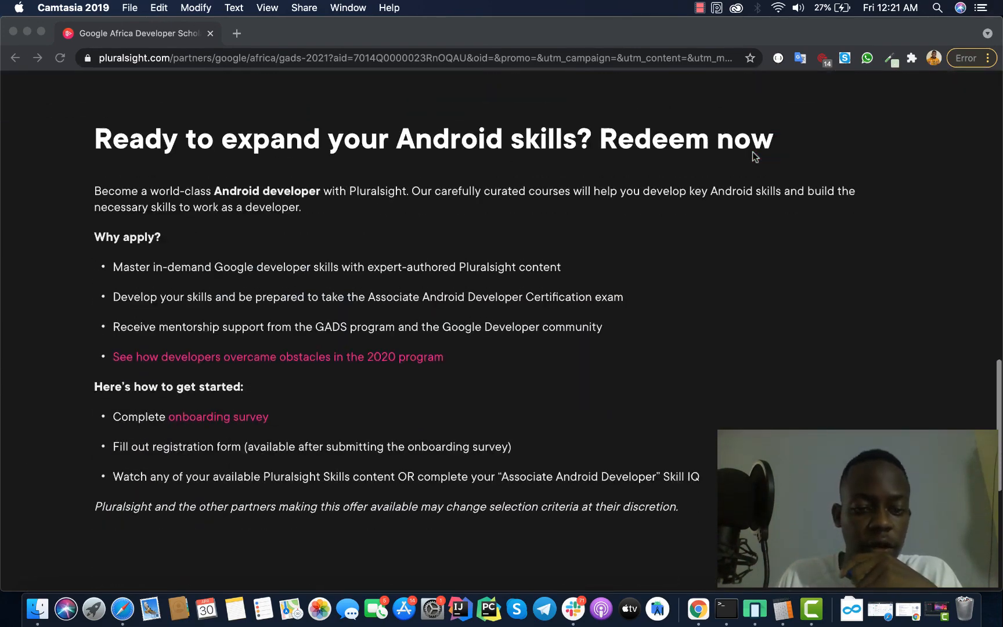
scroll("up", 3)
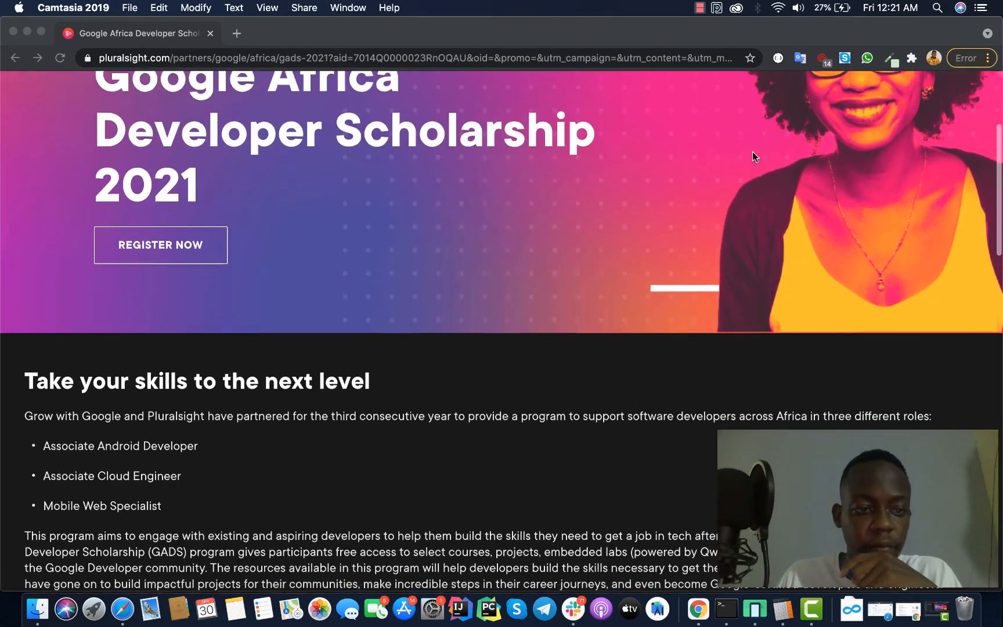